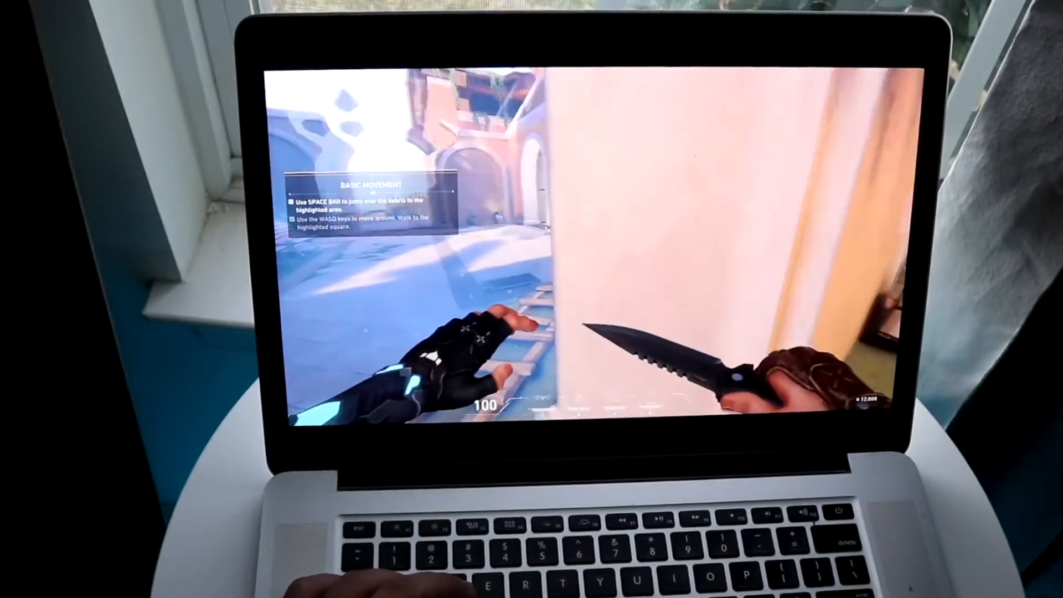
Jump over the debris toward the highlighted area in Valorant's movement tutorial.
key(space)
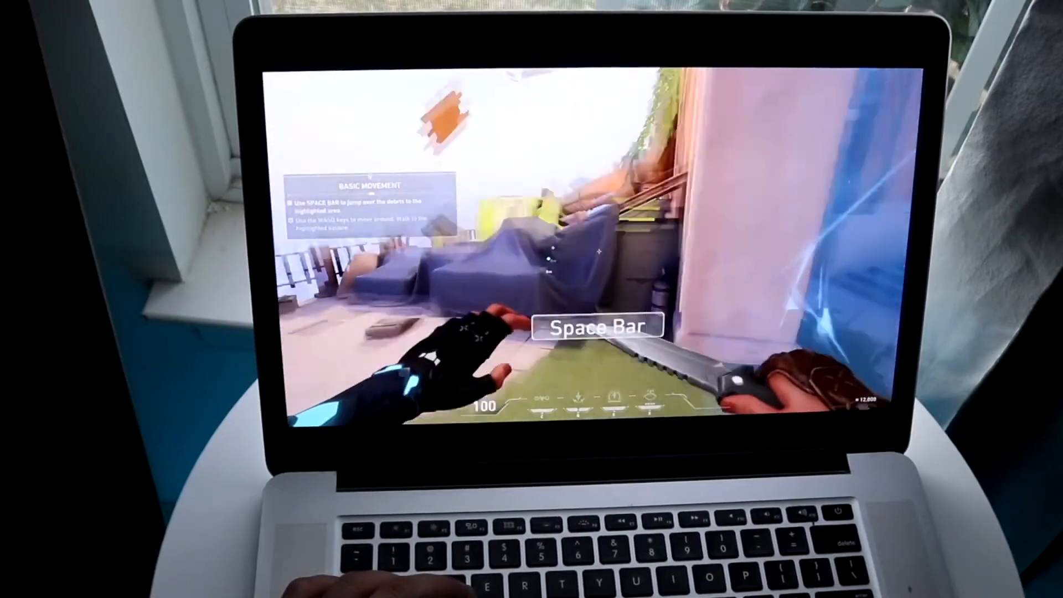
key(space)
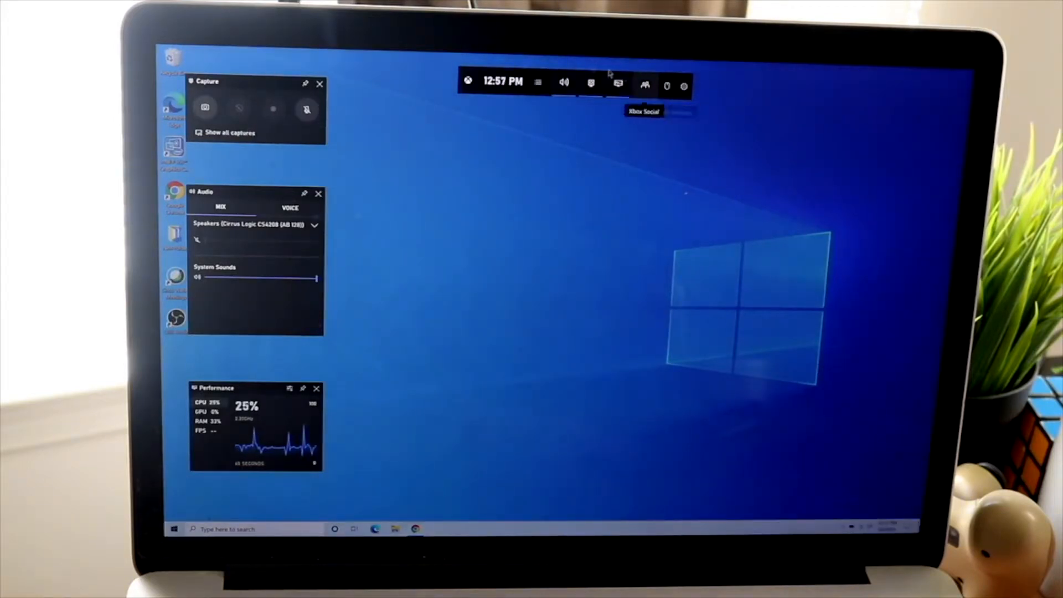
Save a Game Bar screenshot of the desktop, then launch Boot Camp Assistant.
click(205, 108)
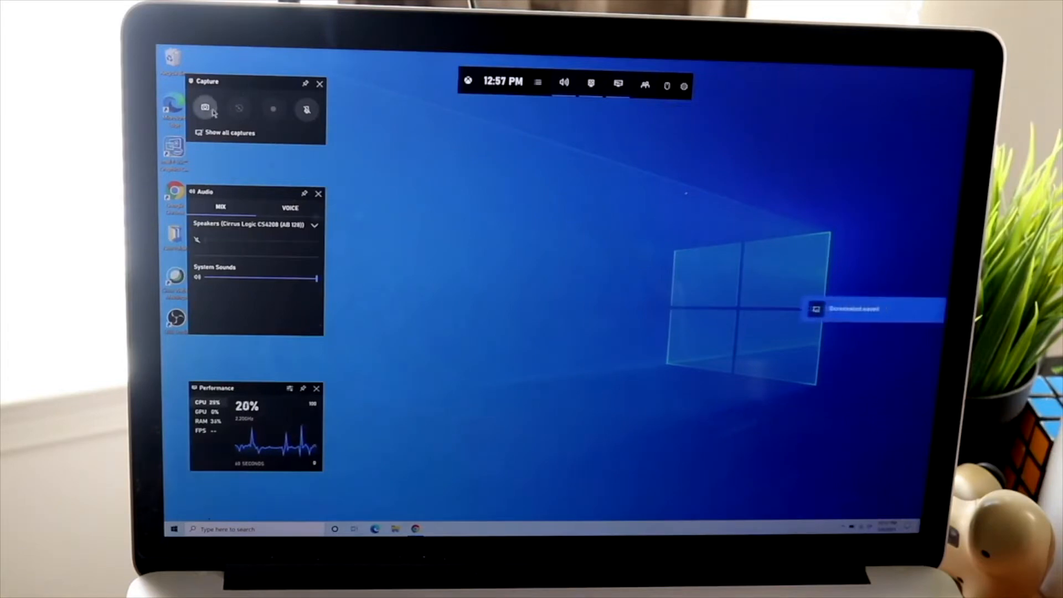
click(206, 109)
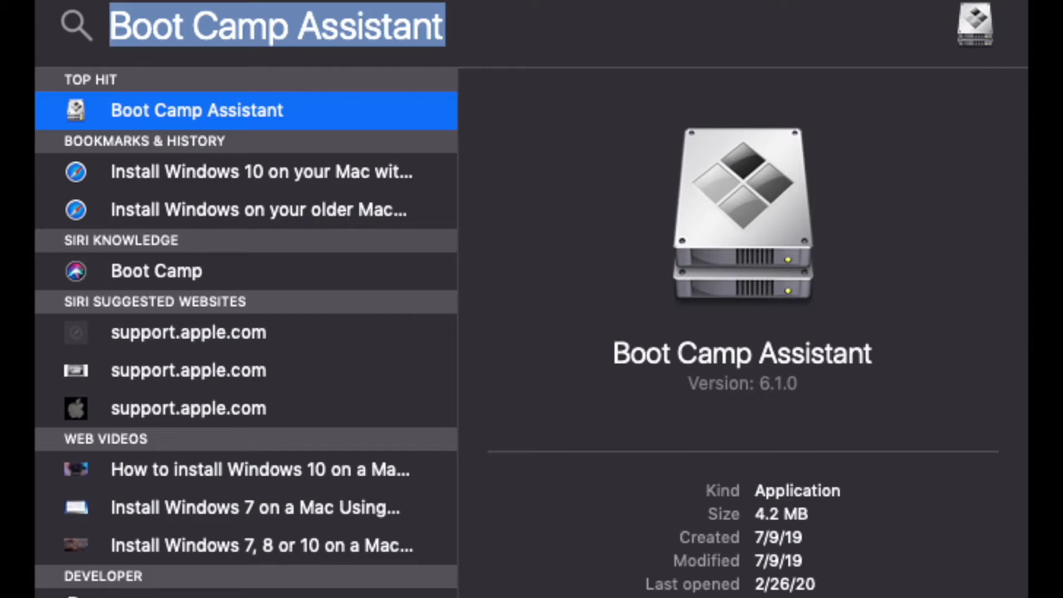
click(196, 110)
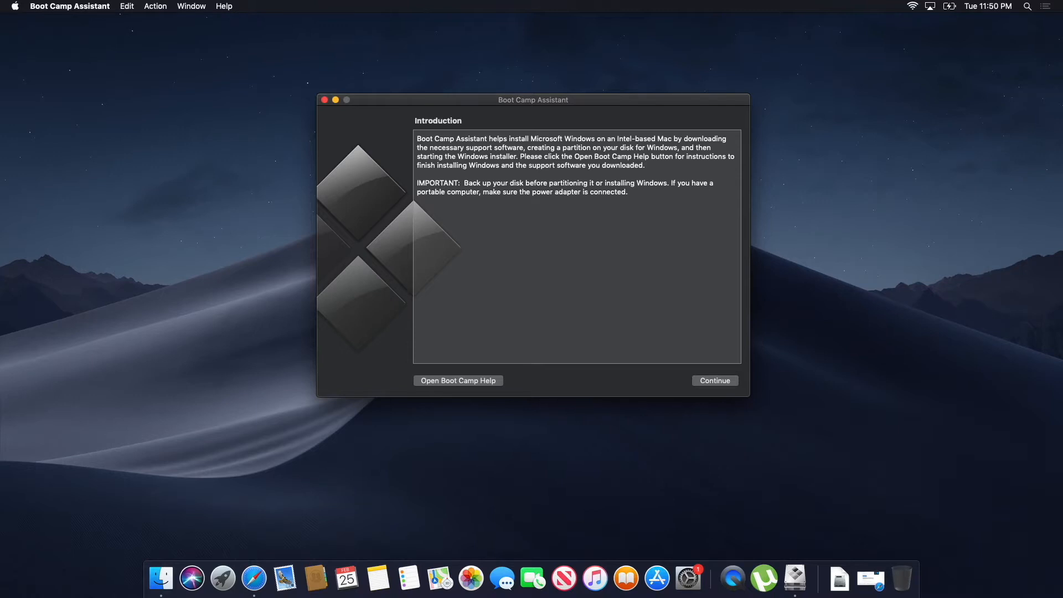
Continue past Introduction and Select Tasks with all three tasks checked, then Install.
click(714, 381)
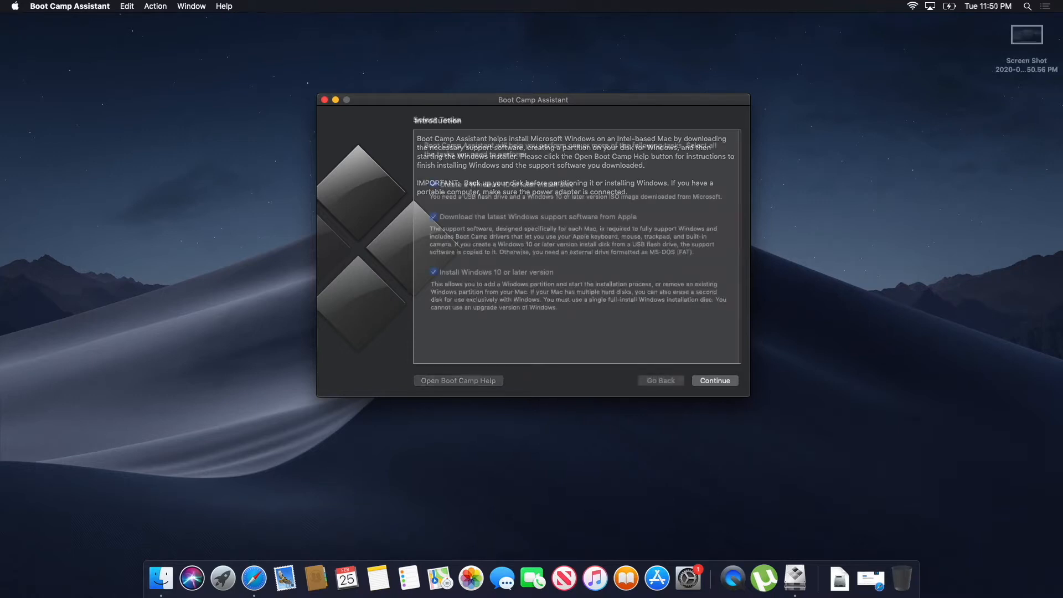
click(714, 380)
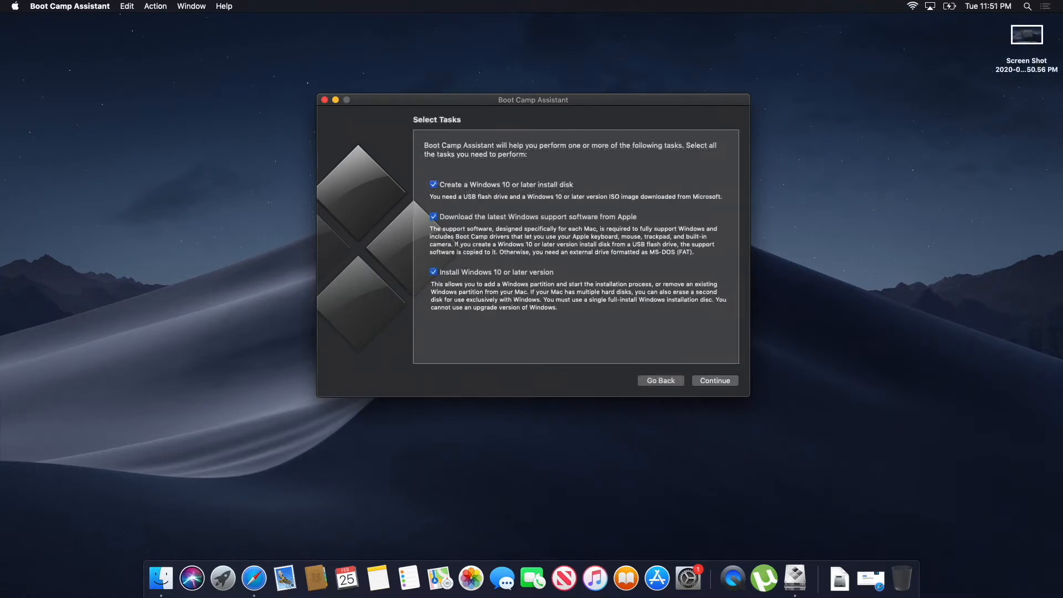
click(714, 381)
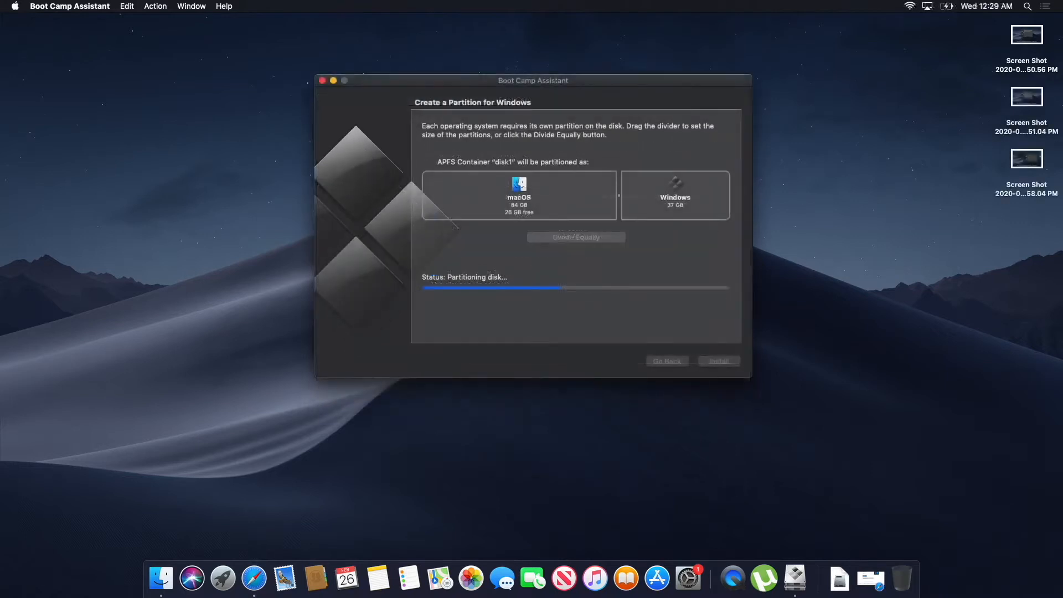